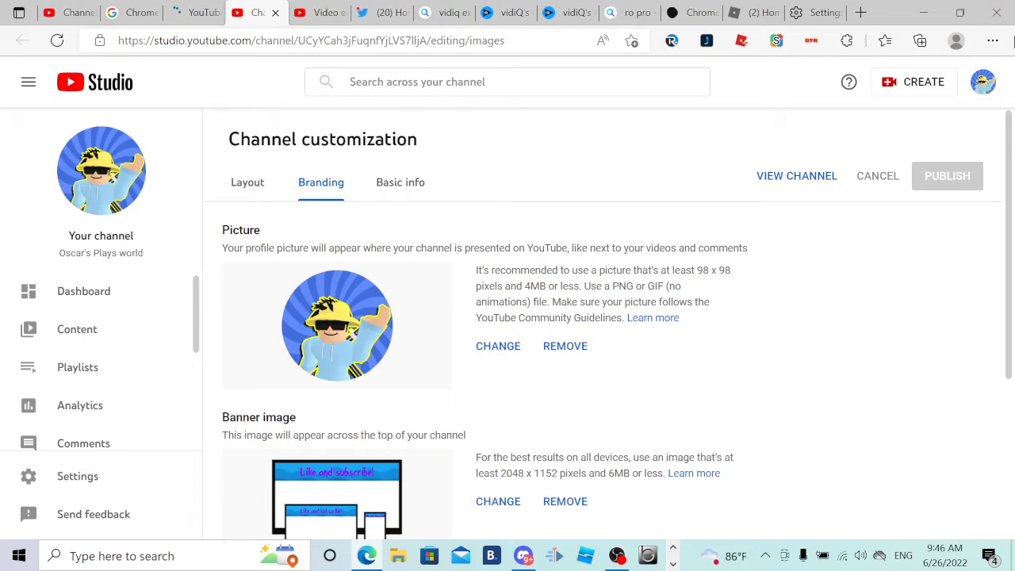
# - Bring up Edge's Settings and more menu over the Branding customization page
pyautogui.click(993, 41)
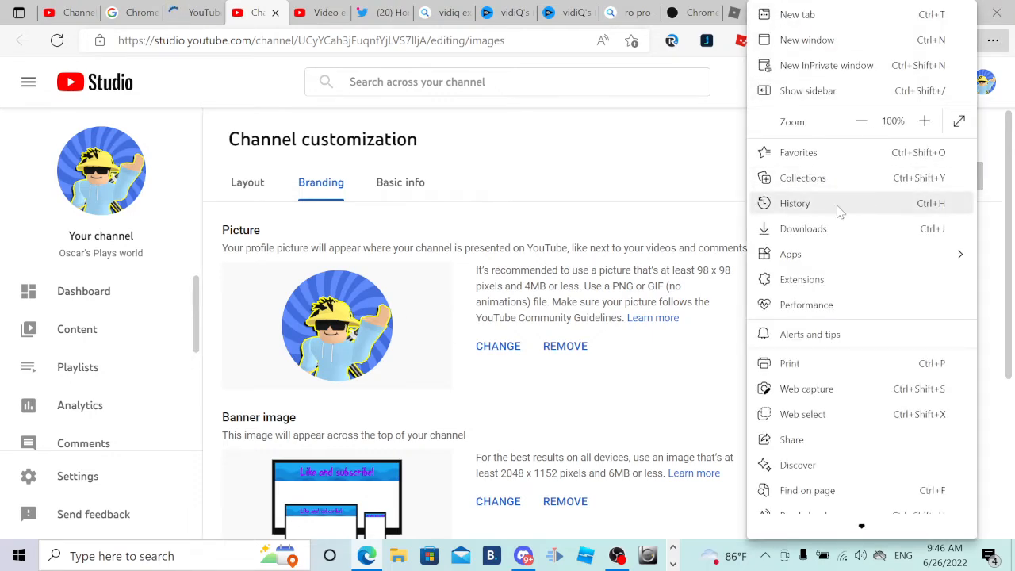
# - Review the browsing History panel and reach its More options for clearing data
pyautogui.click(795, 203)
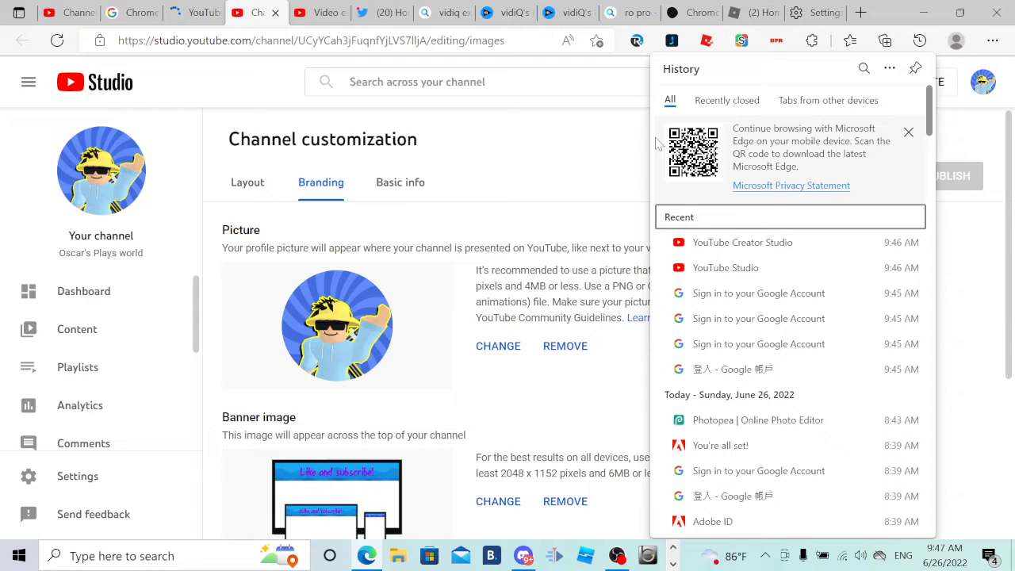
pyautogui.scroll(-3)
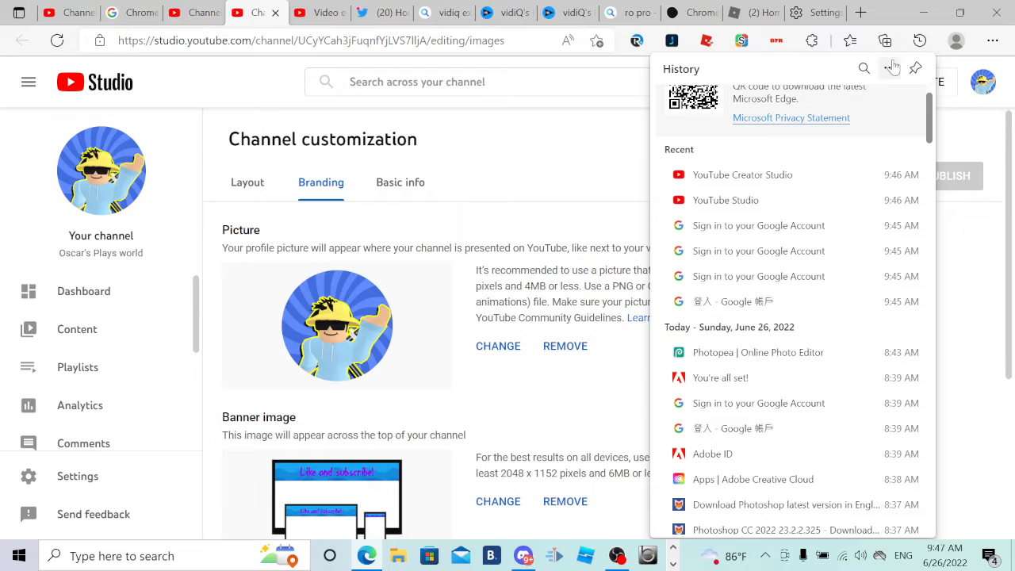
pyautogui.click(888, 68)
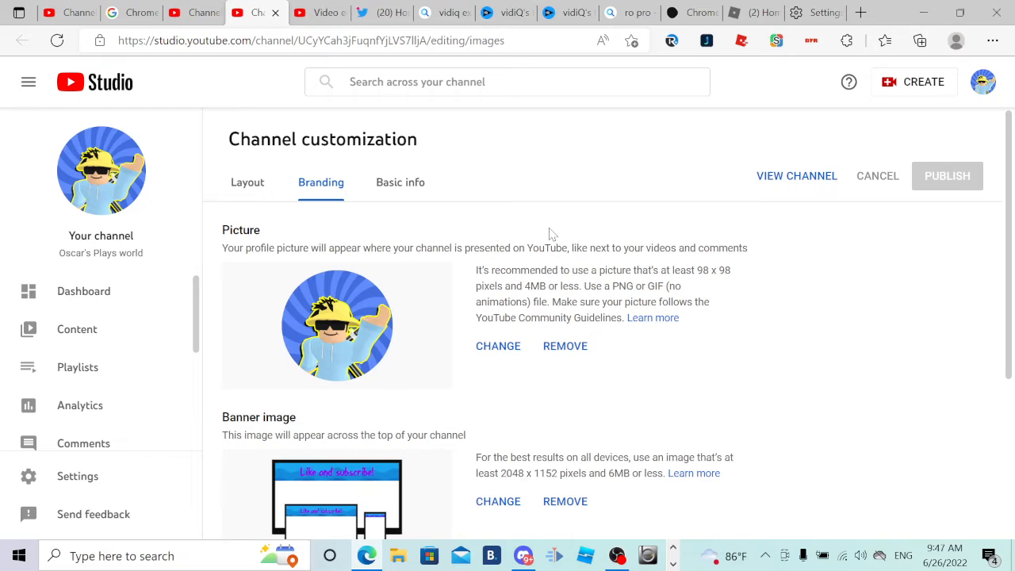
pyautogui.scroll(-3)
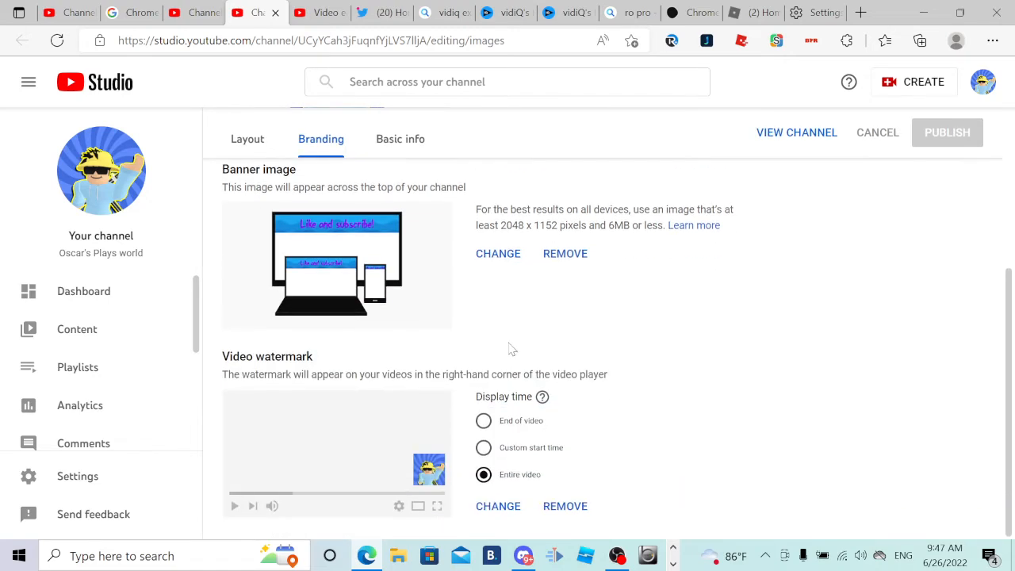
pyautogui.moveTo(496, 511)
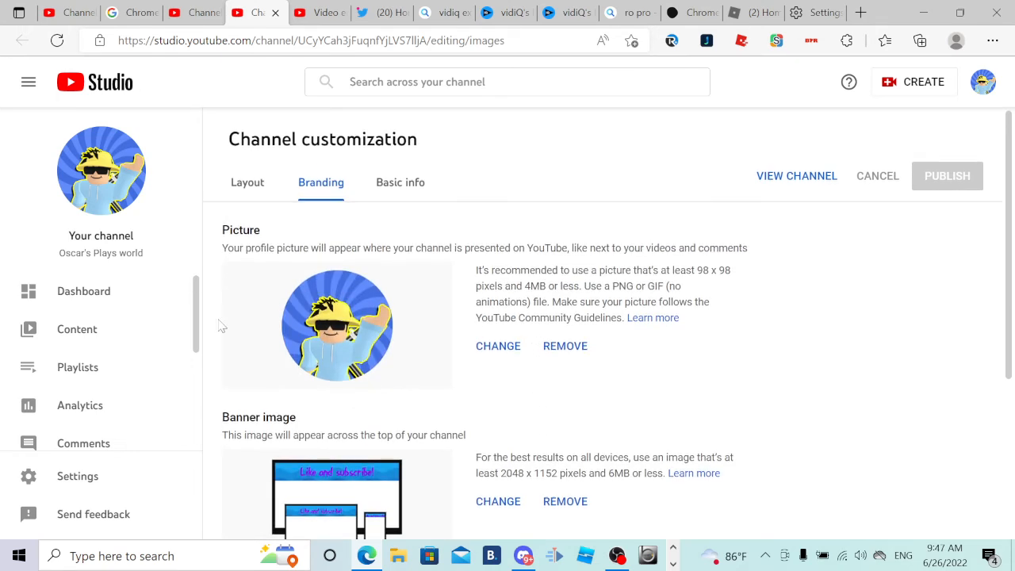
pyautogui.moveTo(102, 170)
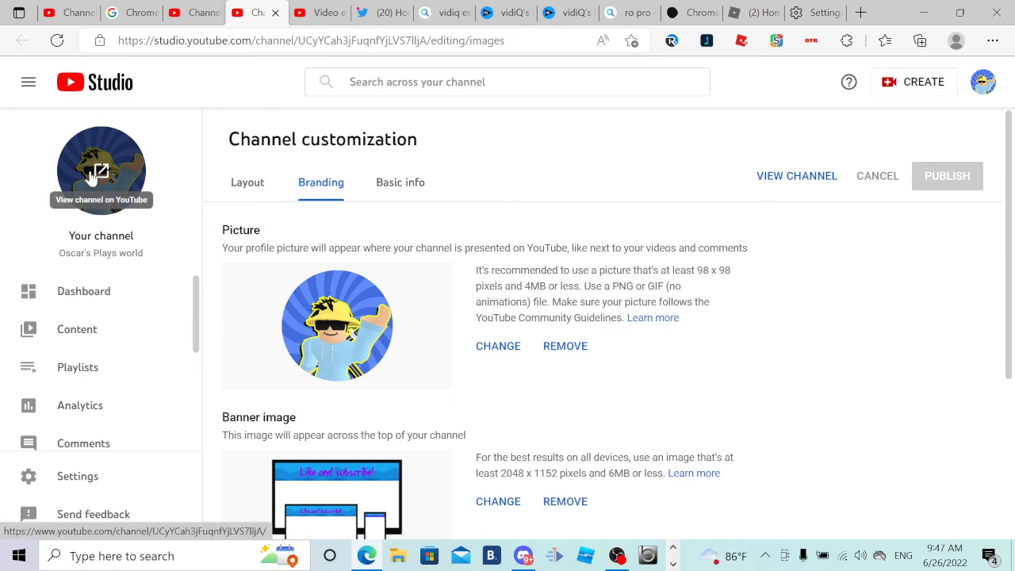